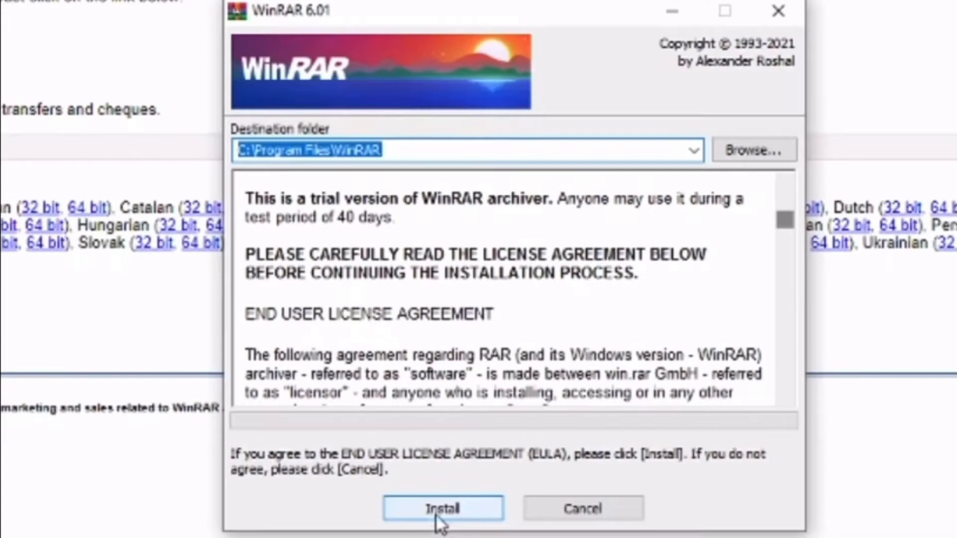
Step: Install WinRAR 6.01 to its default folder, accepting the default integration options
{"action": "left_click", "coordinate": [443, 508]}
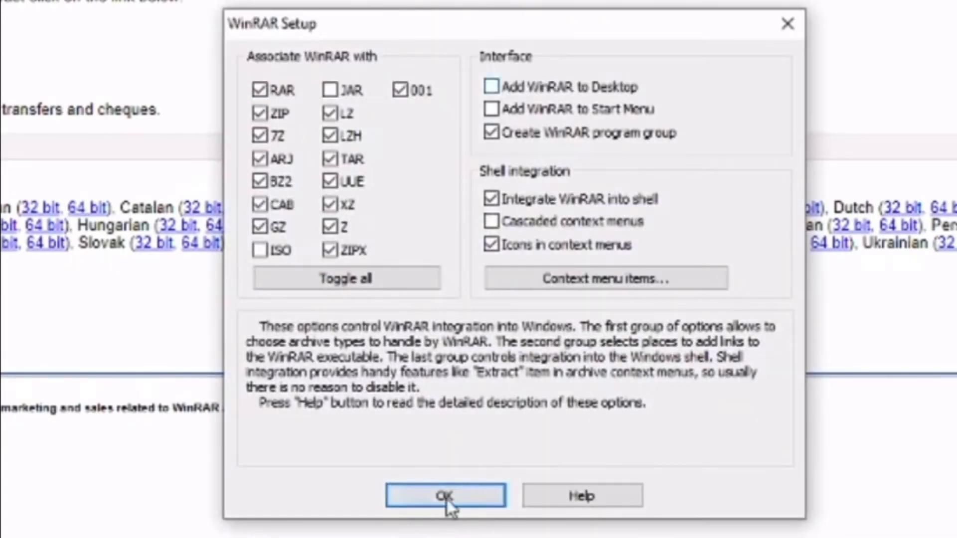
{"action": "left_click", "coordinate": [444, 495]}
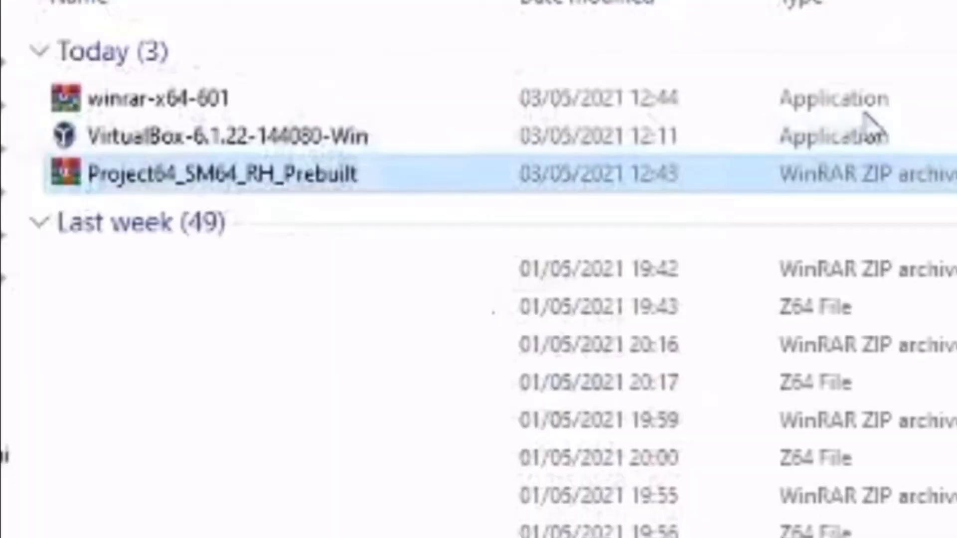
Step: Extract Project64_SM64_RH_Prebuilt into a 'Project64_SM64_RH_Prebuilt' folder from the context menu
{"action": "right_click", "coordinate": [220, 174]}
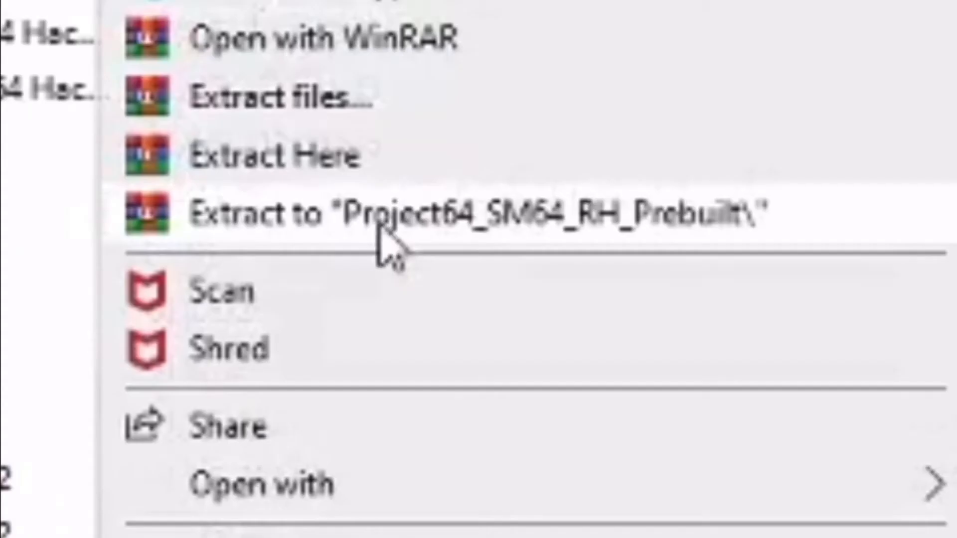
{"action": "left_click", "coordinate": [391, 213]}
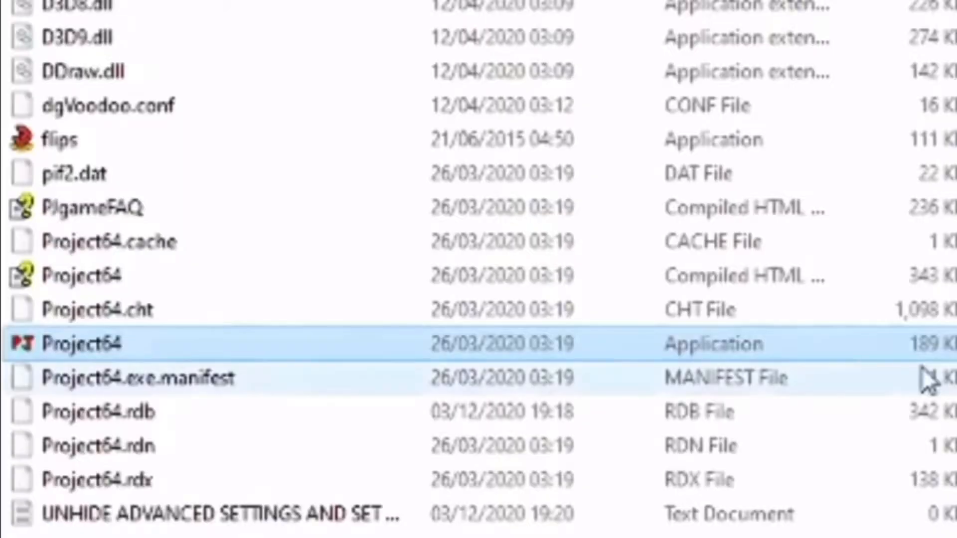
Step: Launch Project64 1.6 from the extracted Project64_SM64_RH_Prebuilt folder
{"action": "left_click", "coordinate": [113, 52]}
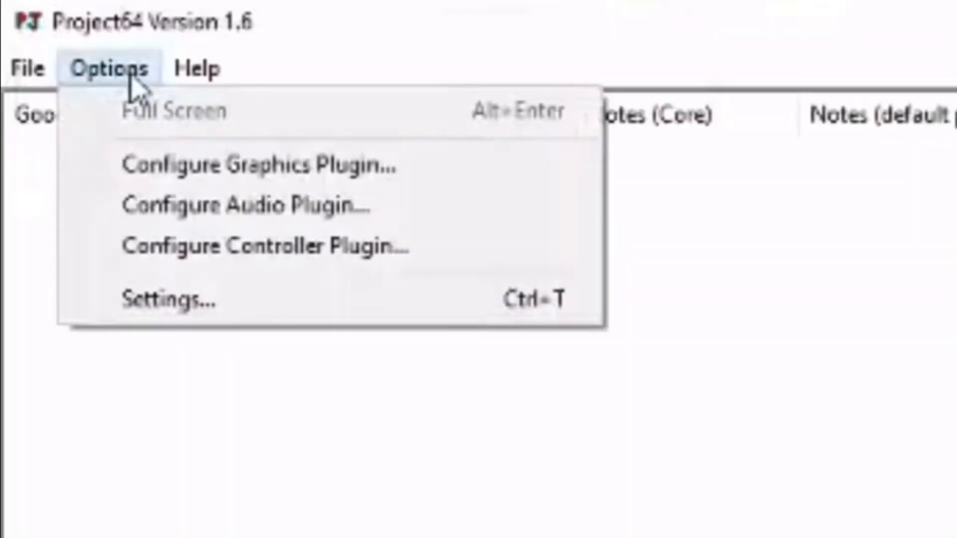
Step: Select the wired Faceoff controller, set stick range to 100%, and begin mapping D-pad Left
{"action": "left_click", "coordinate": [266, 247]}
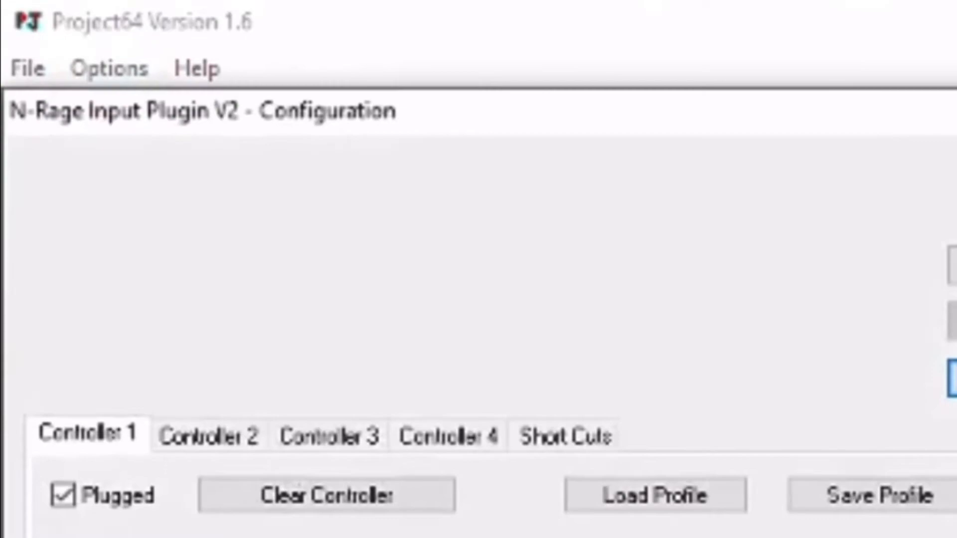
{"action": "left_click", "coordinate": [123, 305]}
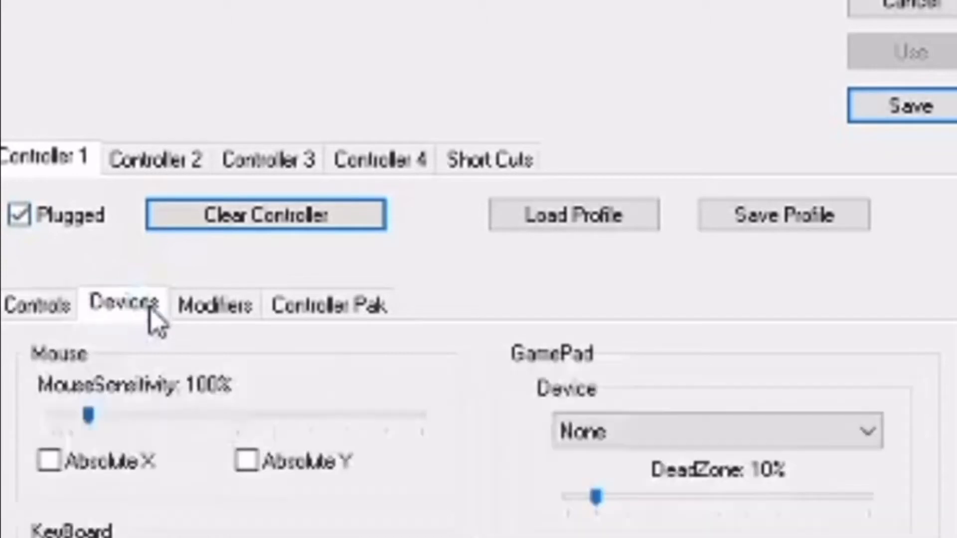
{"action": "left_click", "coordinate": [712, 431]}
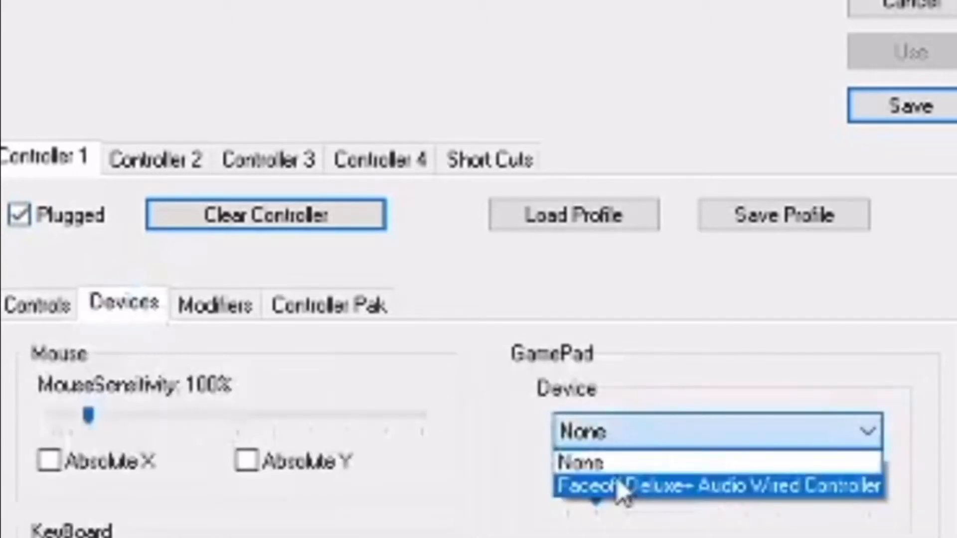
{"action": "left_click", "coordinate": [714, 485]}
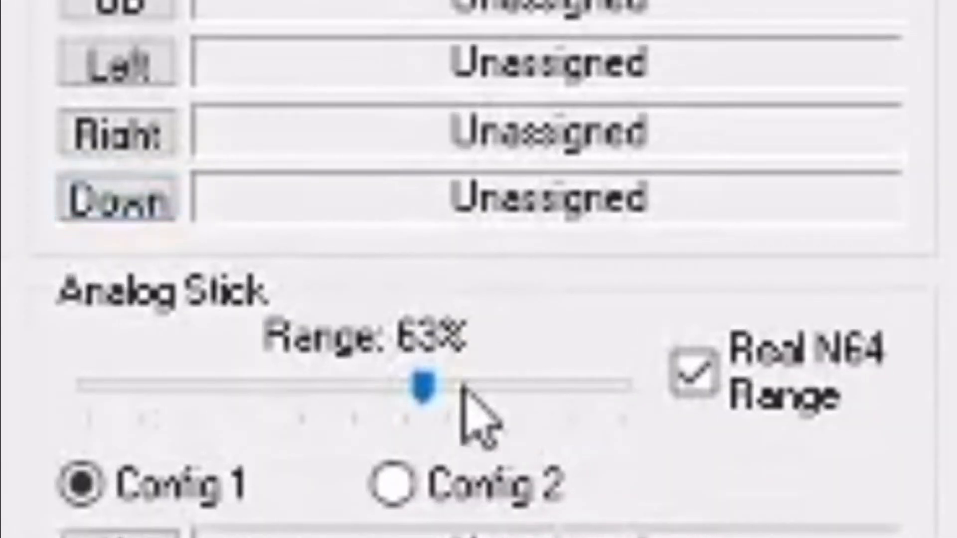
{"action": "left_click_drag", "start_coordinate": [421, 385], "coordinate": [619, 384]}
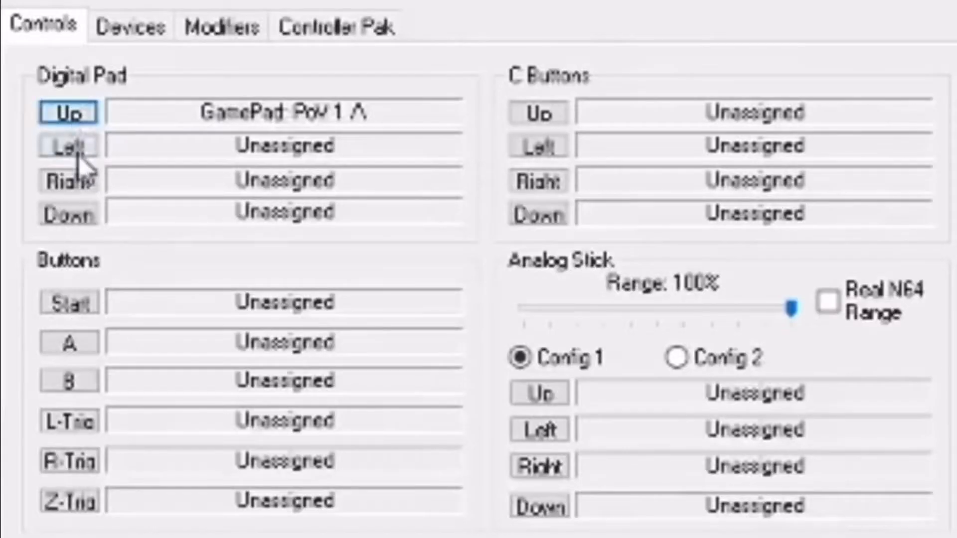
{"action": "left_click", "coordinate": [68, 180]}
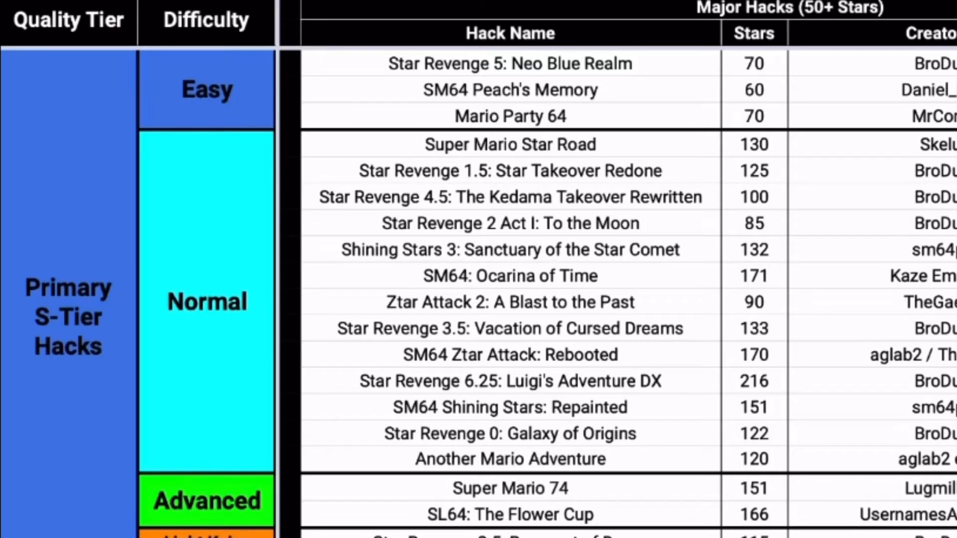
Step: Scroll through the Major Hacks tier list and its star counts
{"action": "scroll", "scroll_direction": "down", "scroll_amount": 3}
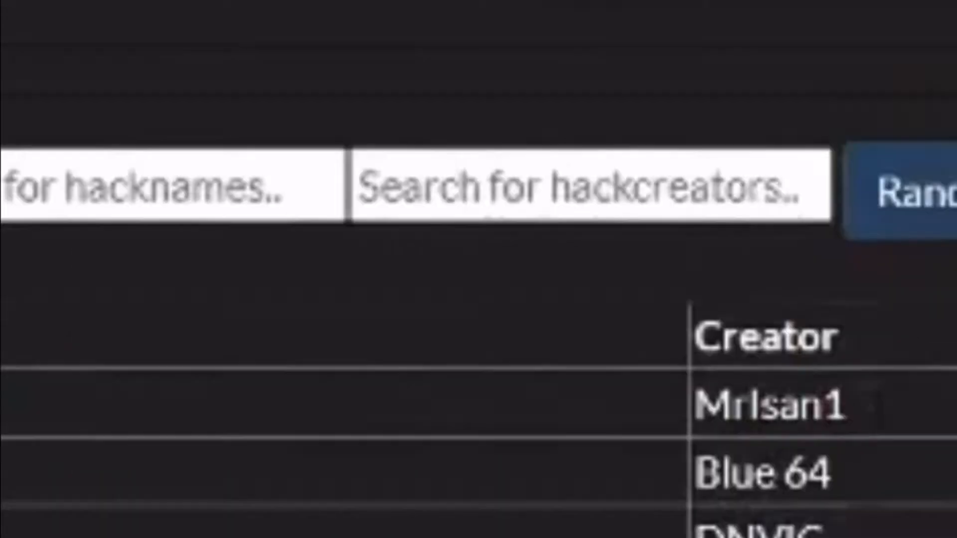
Step: Search 'lost un' and download version 1.1 of Lost Universe - Curse of Kappowser
{"action": "left_click", "coordinate": [481, 387]}
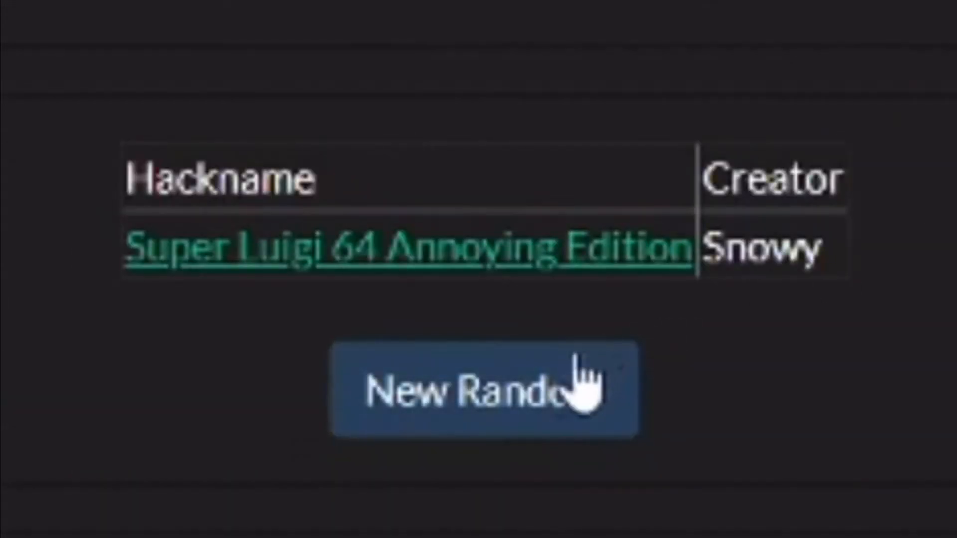
{"action": "type", "text": "lost un"}
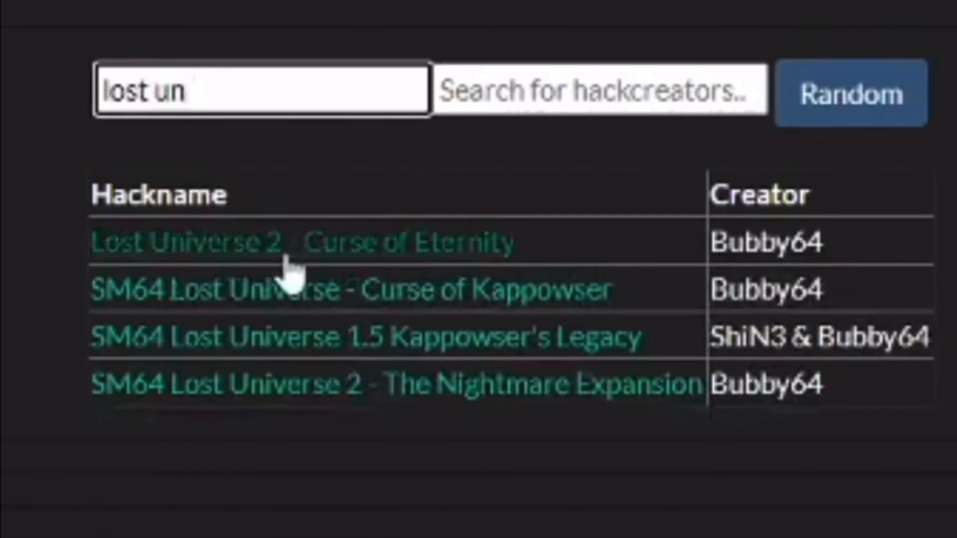
{"action": "left_click", "coordinate": [348, 288]}
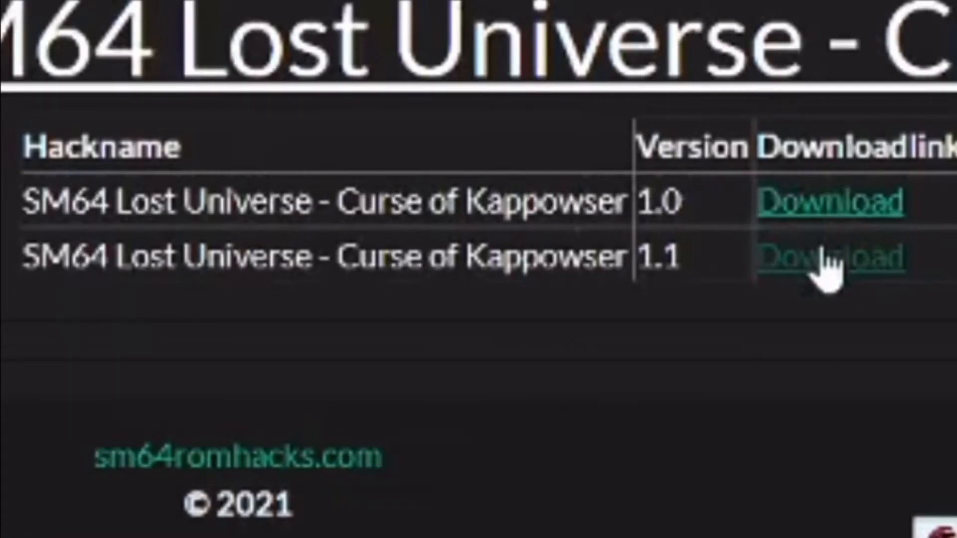
{"action": "left_click", "coordinate": [836, 255]}
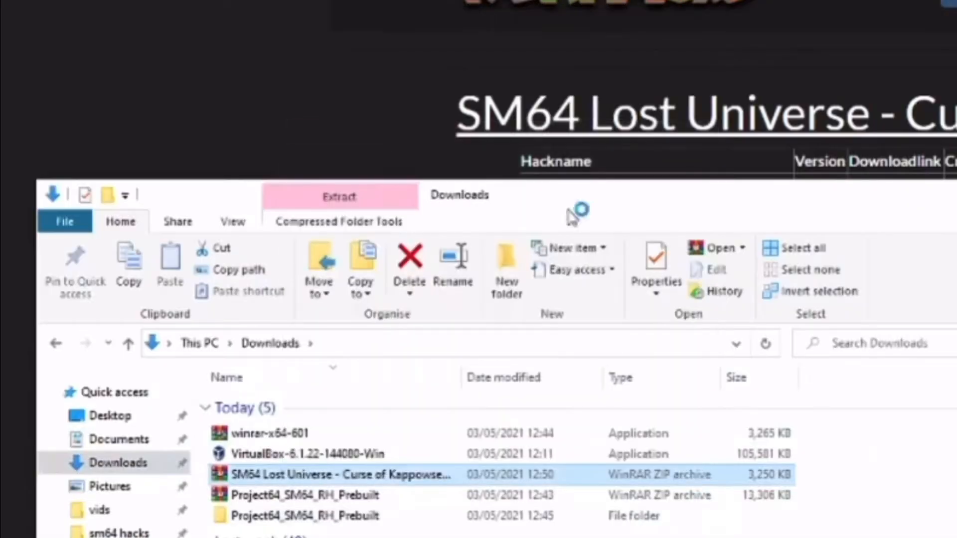
Step: Select the downloaded SM64 Lost Universe zip in Downloads for extraction
{"action": "left_click", "coordinate": [338, 196]}
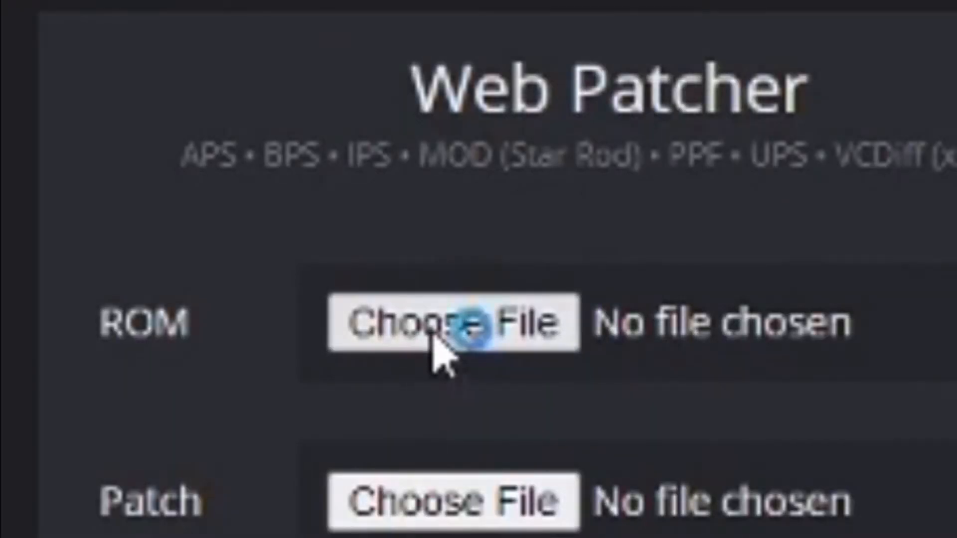
Step: Load the Super Mario 64 ROM into Web Patcher and apply the Lost Universe patch
{"action": "left_click", "coordinate": [452, 322]}
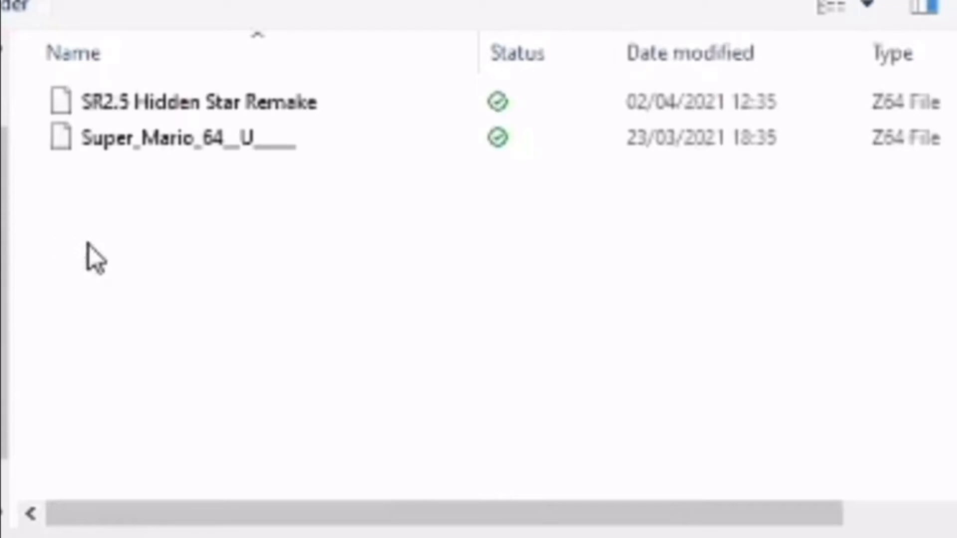
{"action": "left_click", "coordinate": [183, 138]}
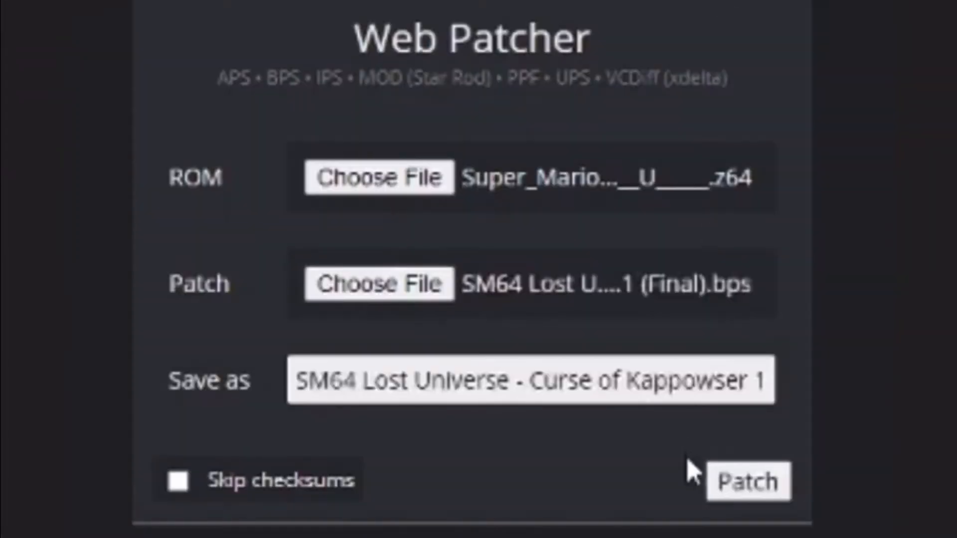
{"action": "left_click", "coordinate": [747, 480]}
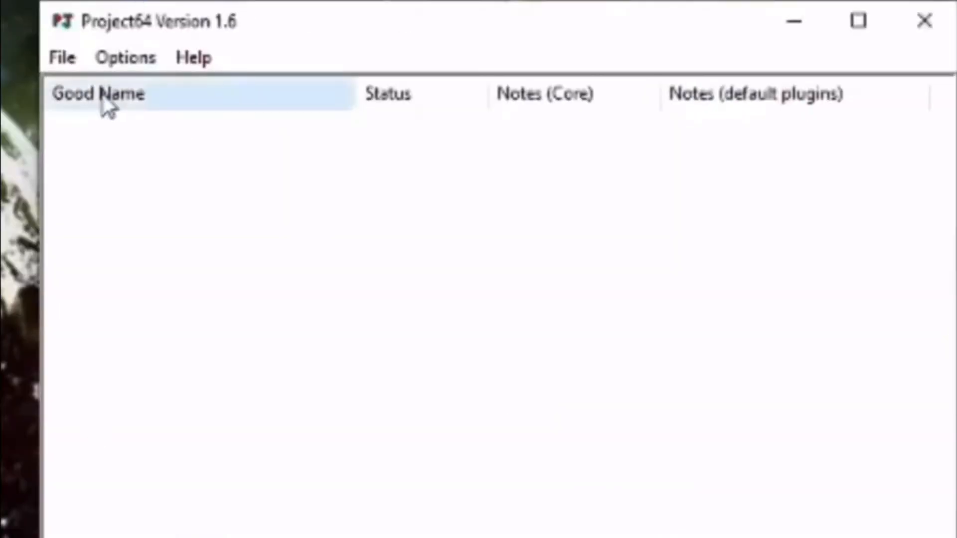
Step: Enable 'Pause emulation when window is not active' in Settings, keeping Hide Advanced Settings ticked
{"action": "left_click", "coordinate": [125, 57]}
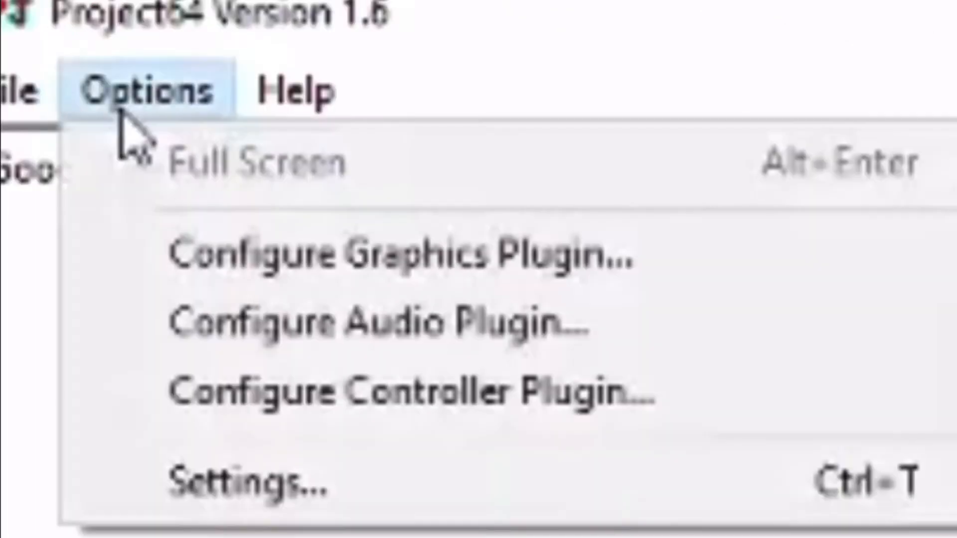
{"action": "left_click", "coordinate": [244, 482]}
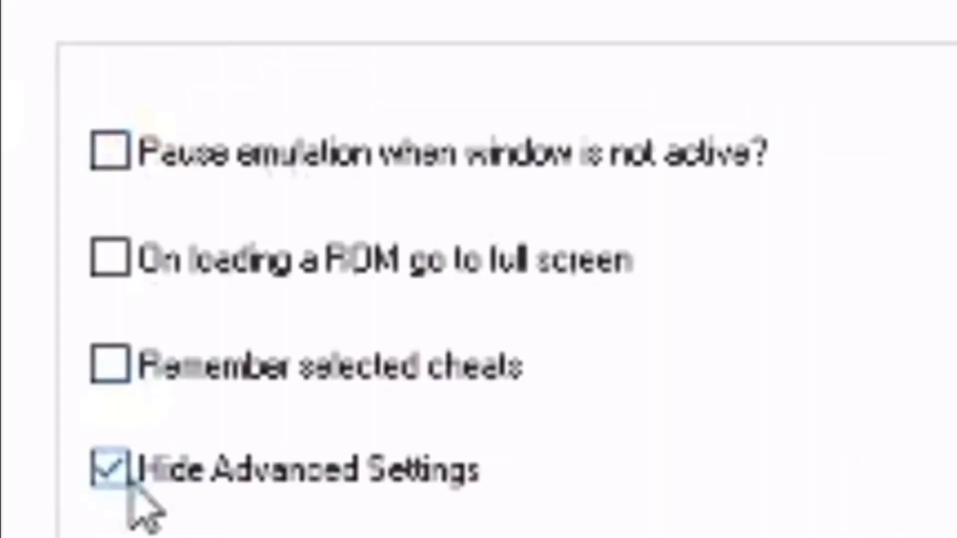
{"action": "left_click", "coordinate": [110, 471]}
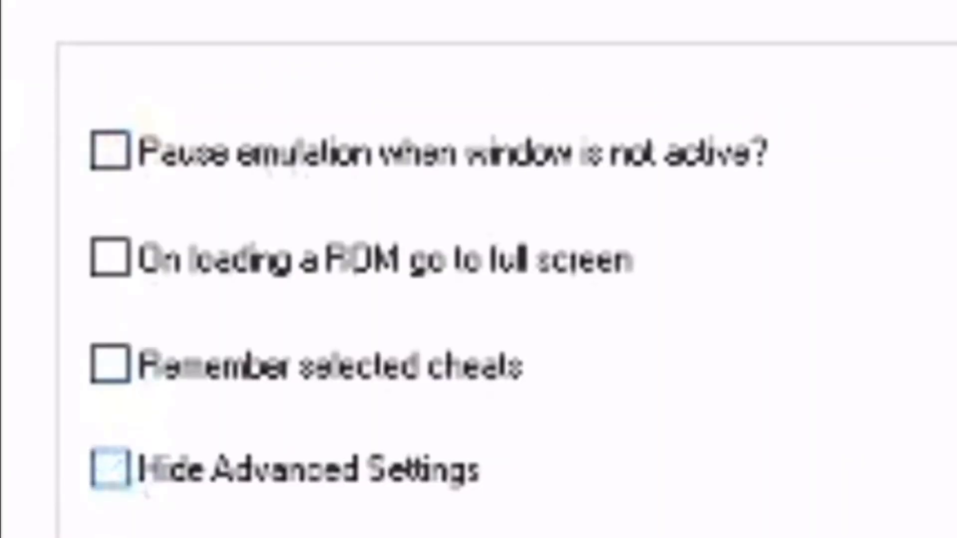
{"action": "left_click", "coordinate": [110, 152]}
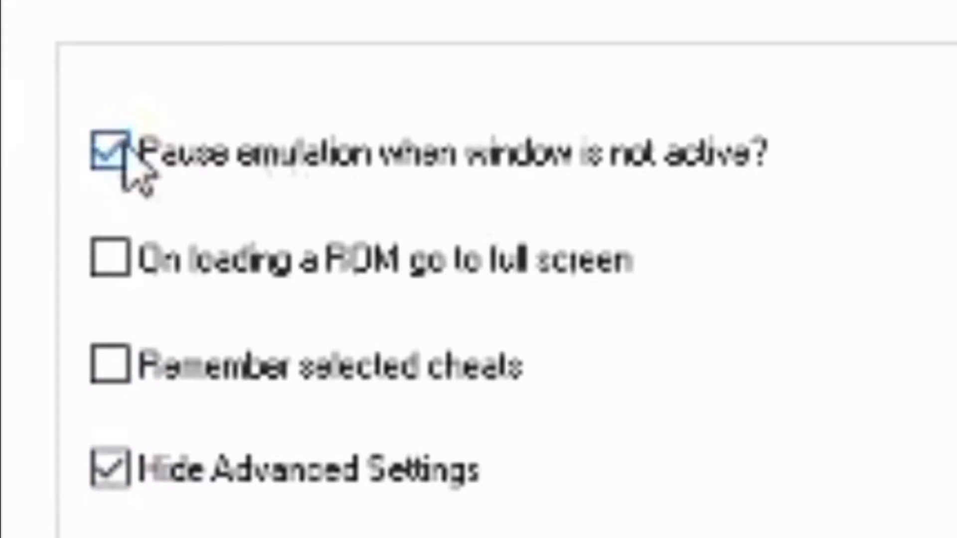
{"action": "left_click", "coordinate": [109, 153]}
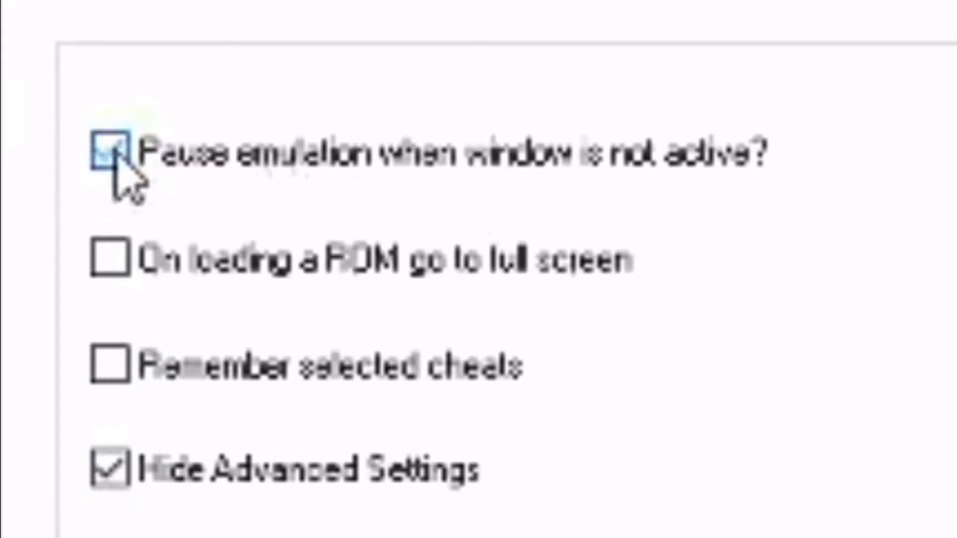
Step: Choose a Default Memory Size under Core Defaults in Options > Settings
{"action": "left_click", "coordinate": [254, 39]}
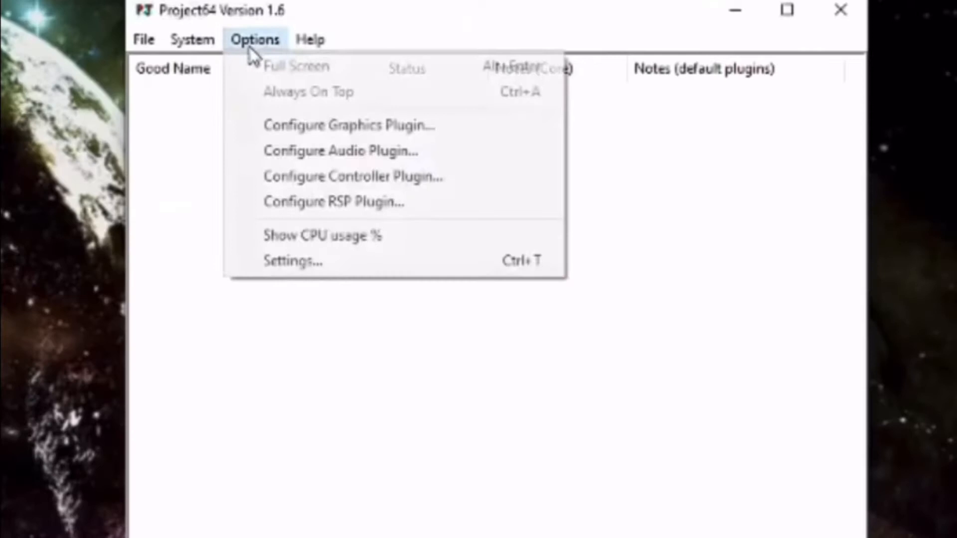
{"action": "left_click", "coordinate": [293, 260]}
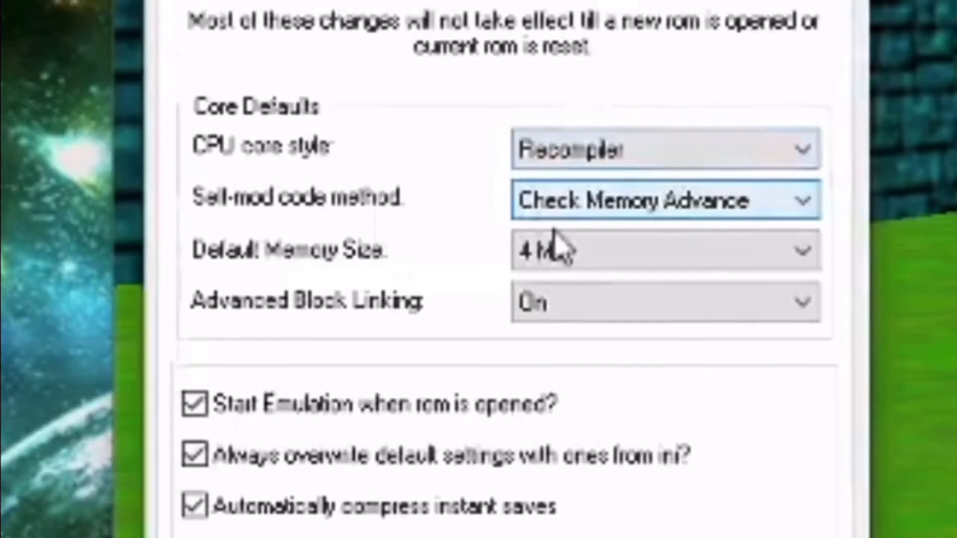
{"action": "left_click", "coordinate": [665, 249]}
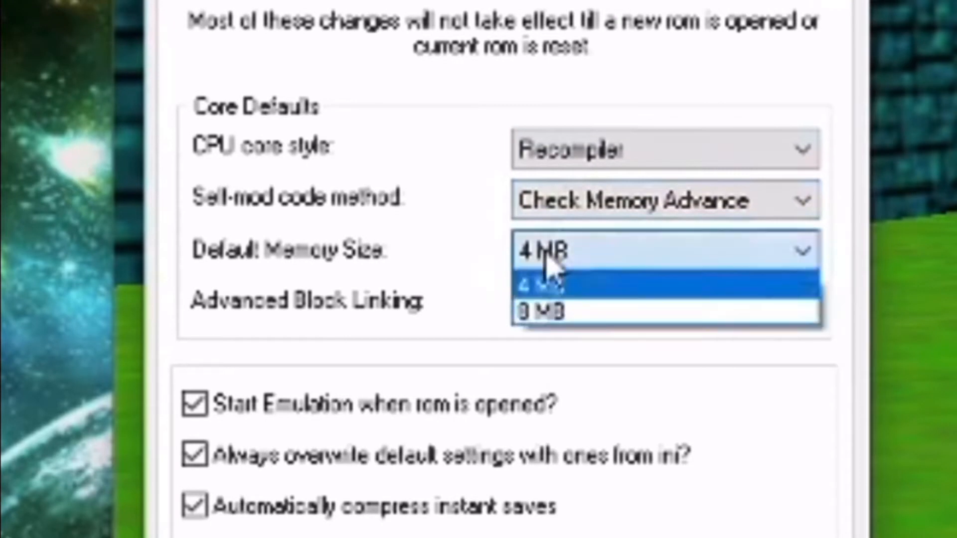
{"action": "left_click", "coordinate": [539, 311]}
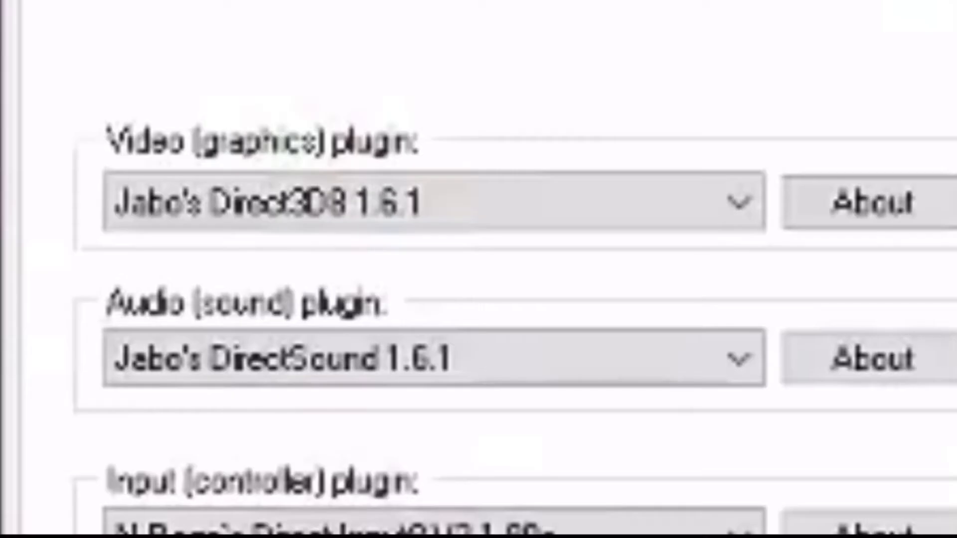
Step: Confirm Jabo's Direct3D8 1.6.1 video and Jabo's DirectSound 1.6.1 audio are the selected plugins
{"action": "left_click", "coordinate": [738, 202]}
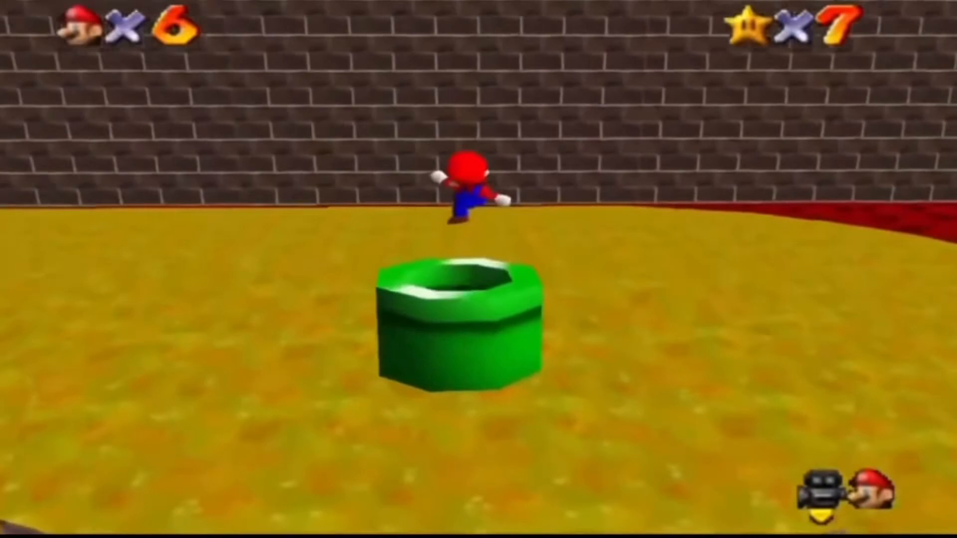
Step: Reset the game (F1), take a screenshot (F3), and speed up play (F4)
{"action": "key", "text": "F1"}
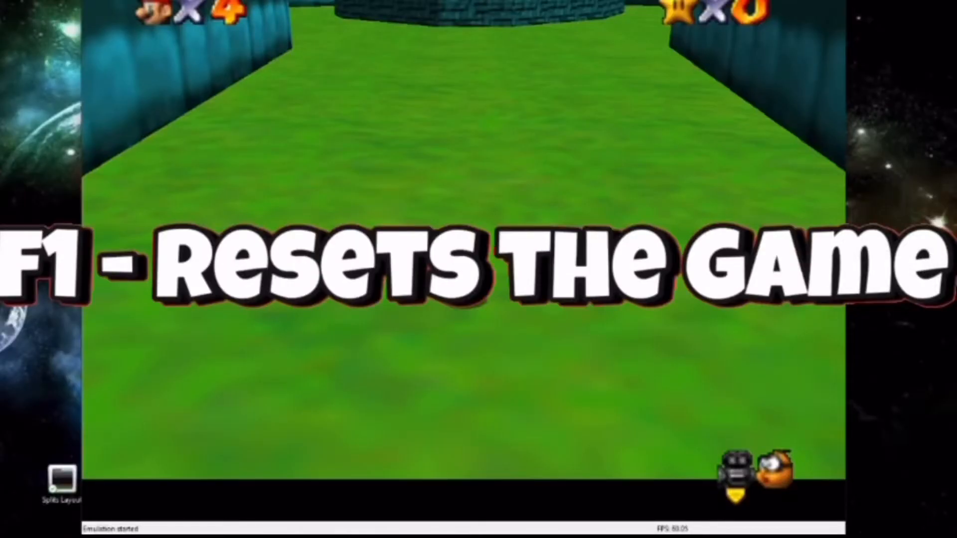
{"action": "key", "text": "f3"}
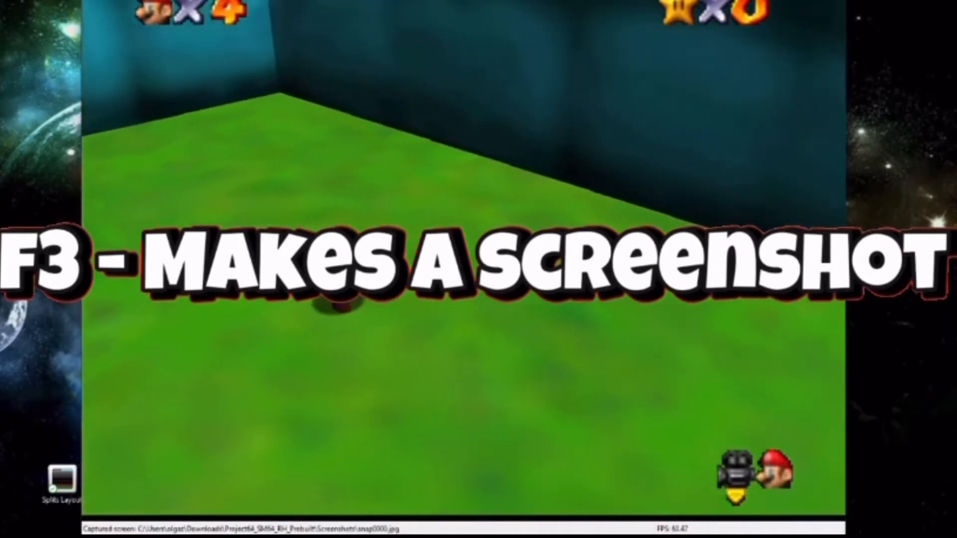
{"action": "key", "text": "F4"}
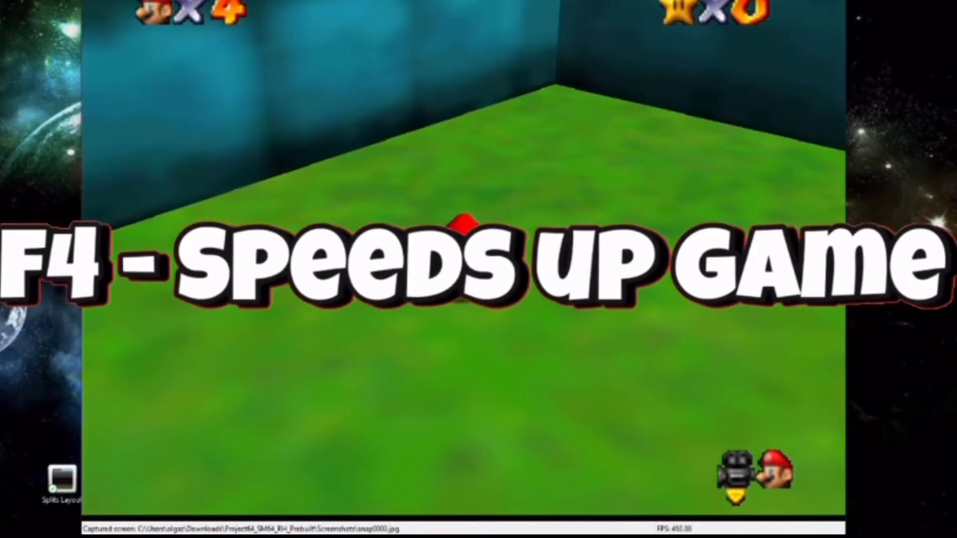
Step: Save a state with F5, load it back with F7, then save again
{"action": "key", "text": "f5"}
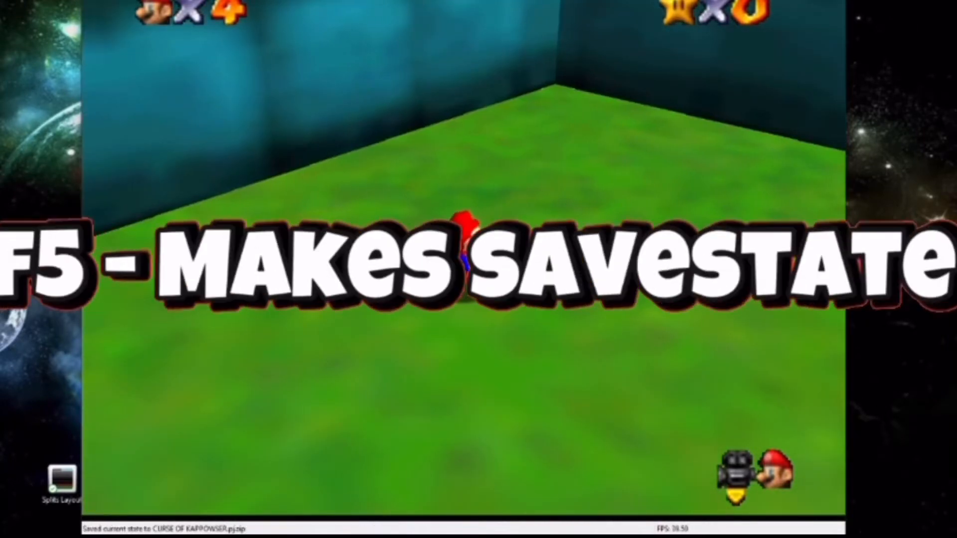
{"action": "key", "text": "f7"}
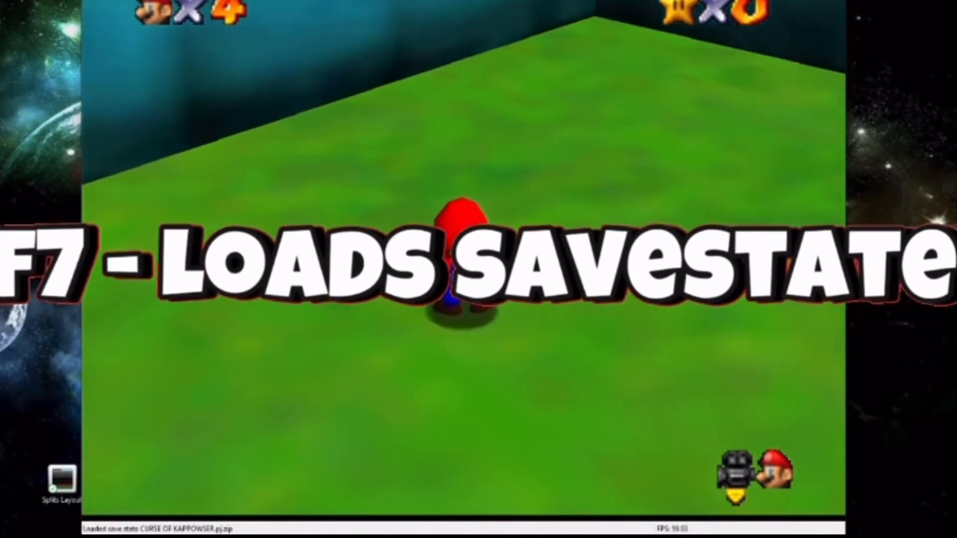
{"action": "key", "text": "f7"}
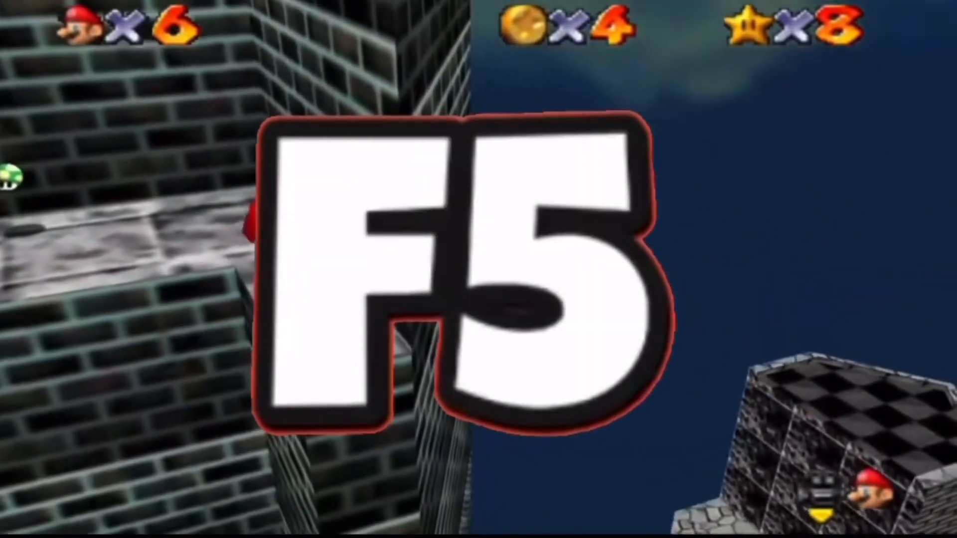
{"action": "key", "text": "f5"}
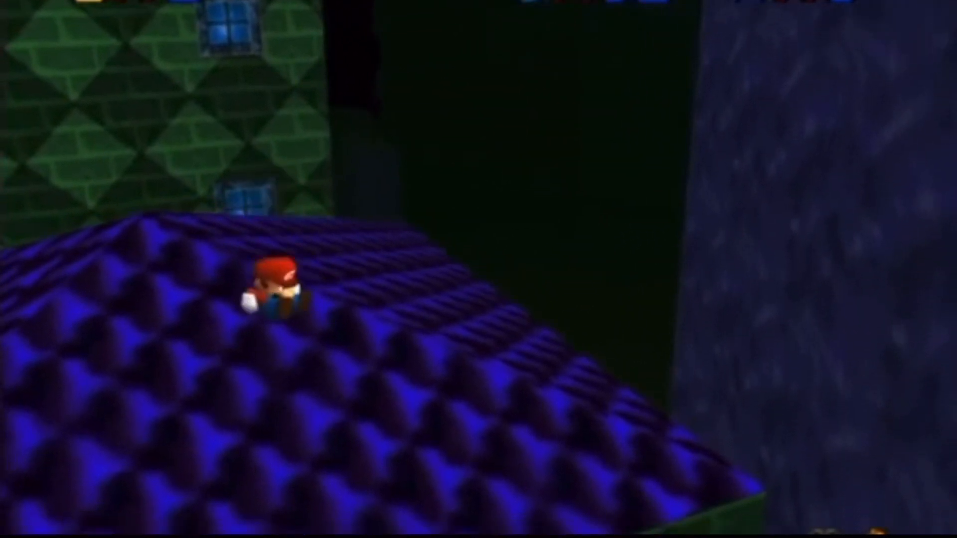
Step: Inspect the game controller properties, then assign F5 to a controller button
{"action": "left_click", "coordinate": [860, 58]}
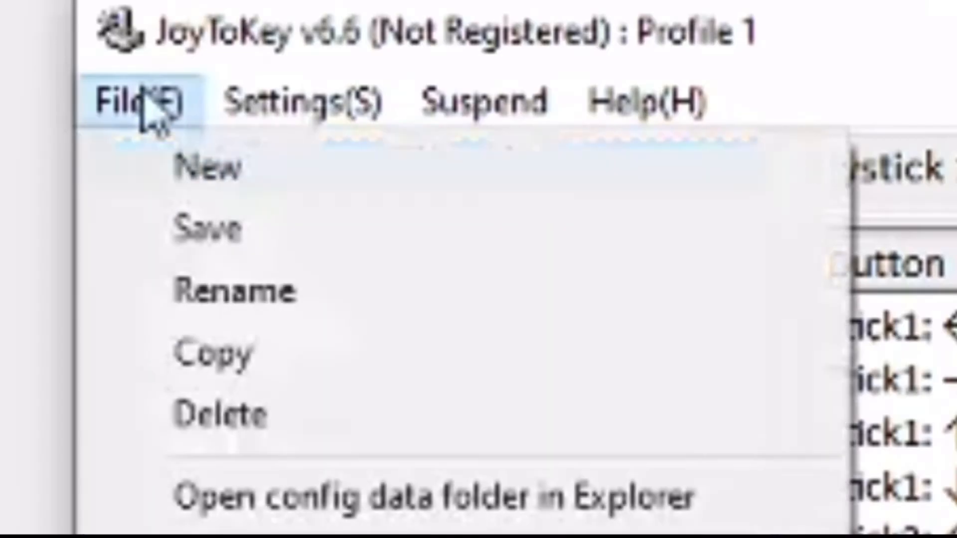
{"action": "left_click", "coordinate": [207, 168]}
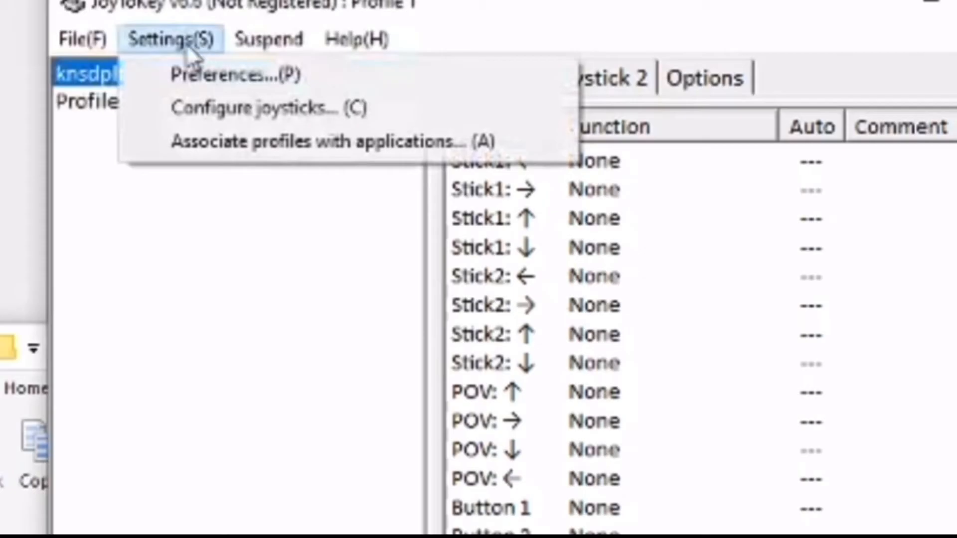
{"action": "left_click", "coordinate": [257, 109]}
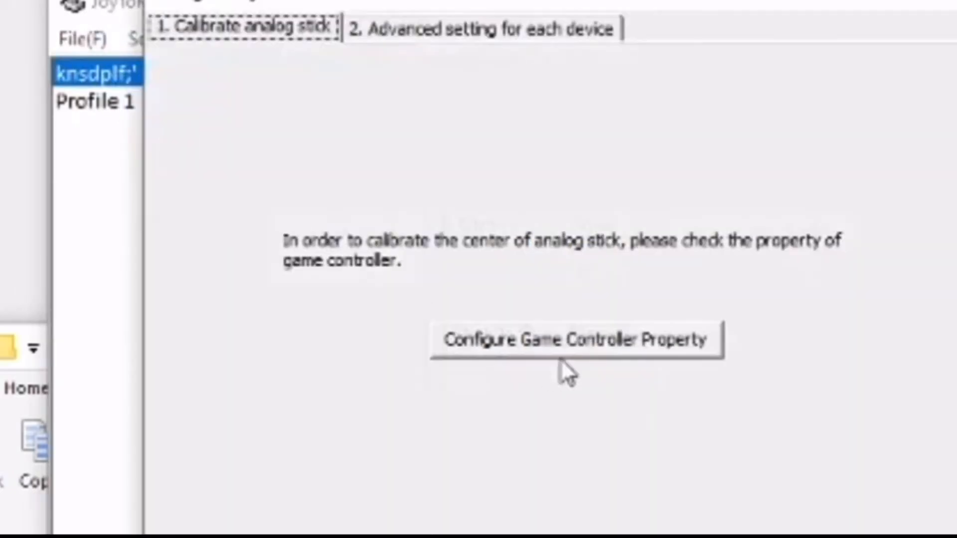
{"action": "left_click", "coordinate": [576, 339]}
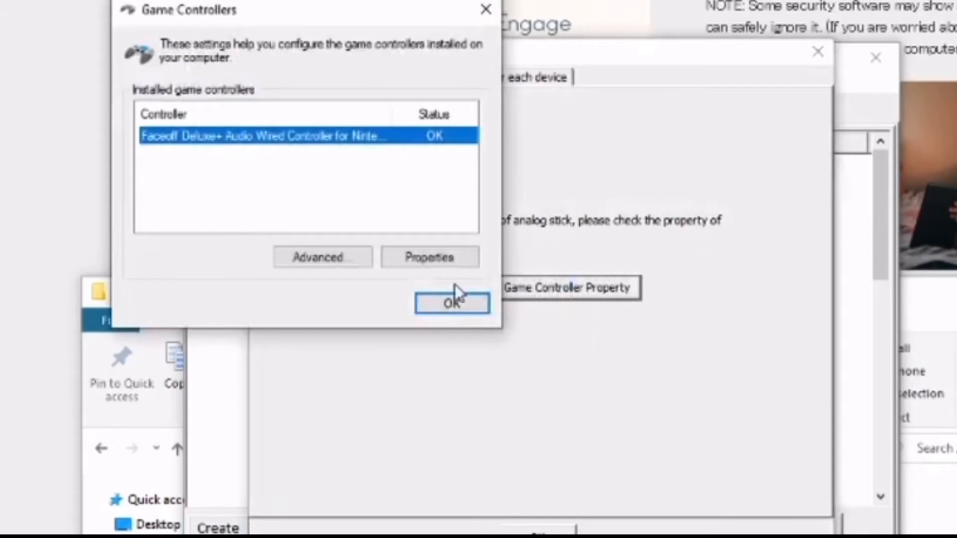
{"action": "left_click", "coordinate": [452, 303]}
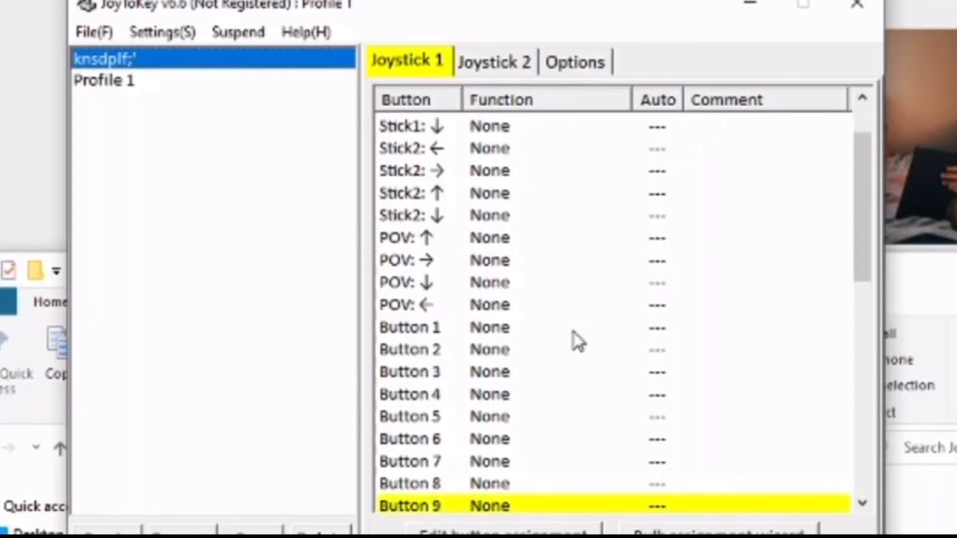
{"action": "scroll", "scroll_direction": "down", "scroll_amount": 3}
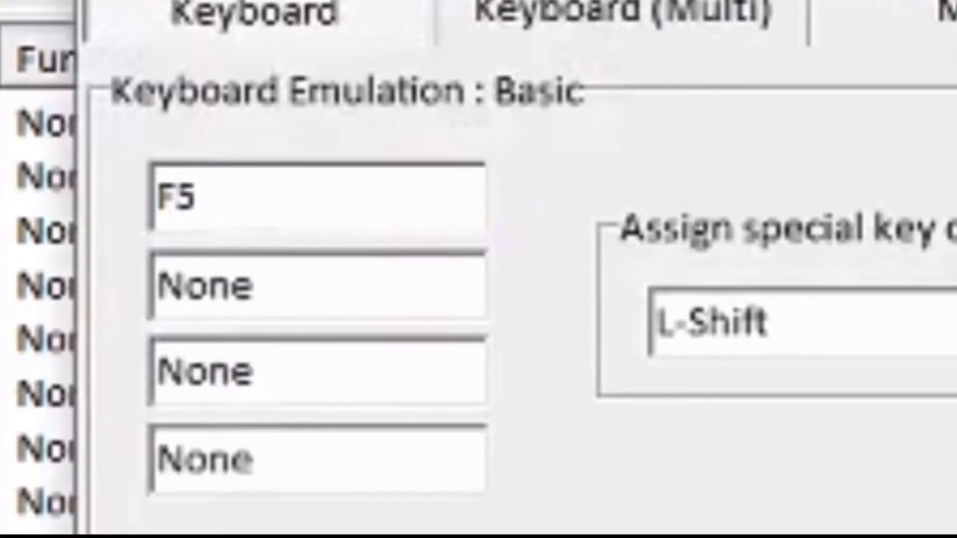
{"action": "left_click", "coordinate": [317, 283]}
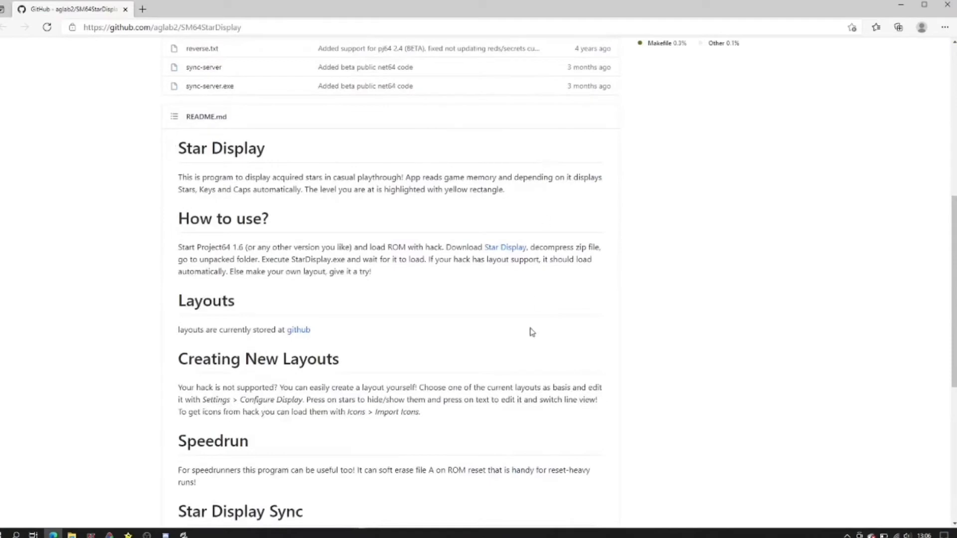
Step: Scroll the aglab2/SM64StarDisplay README down to its How to use section
{"action": "scroll", "scroll_direction": "down", "scroll_amount": 3}
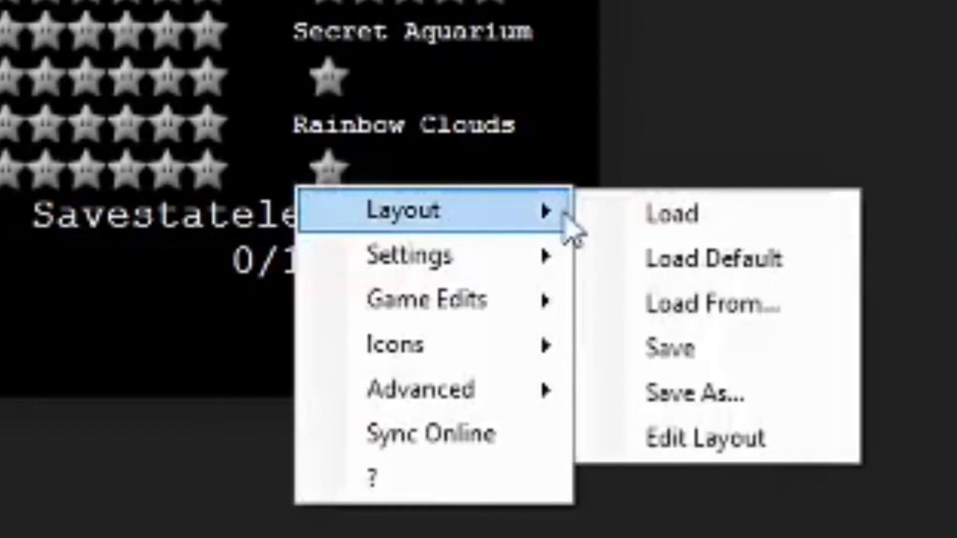
Step: Load the hack's .sml layout file from the downloaded layout folder
{"action": "left_click", "coordinate": [712, 304]}
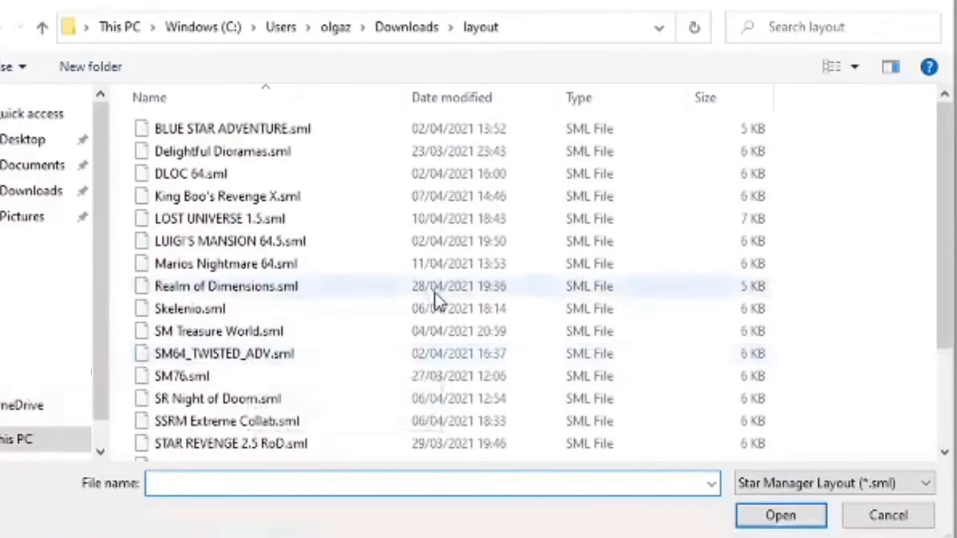
{"action": "scroll", "scroll_direction": "down", "scroll_amount": 3}
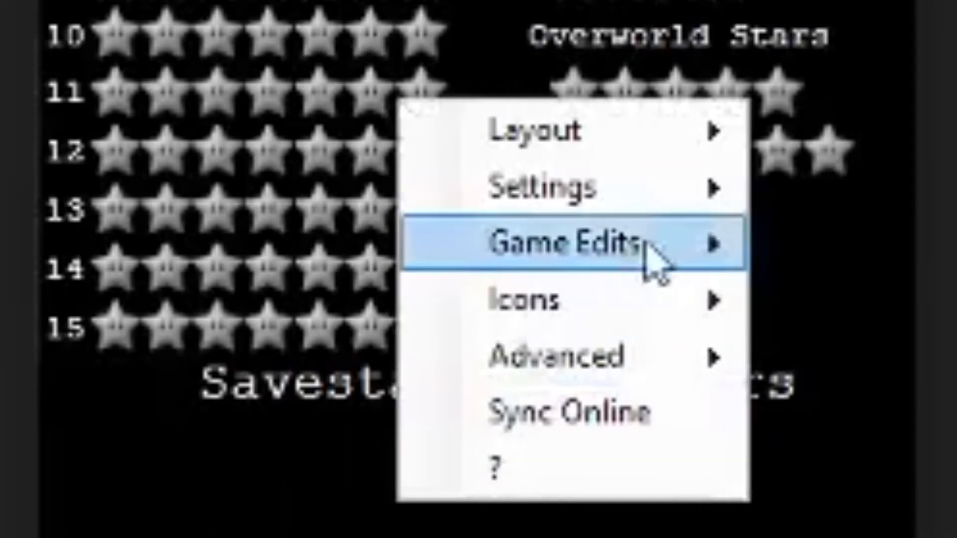
Step: Warp the game to Course 11 through Game Edits > Warp To
{"action": "left_click", "coordinate": [573, 242]}
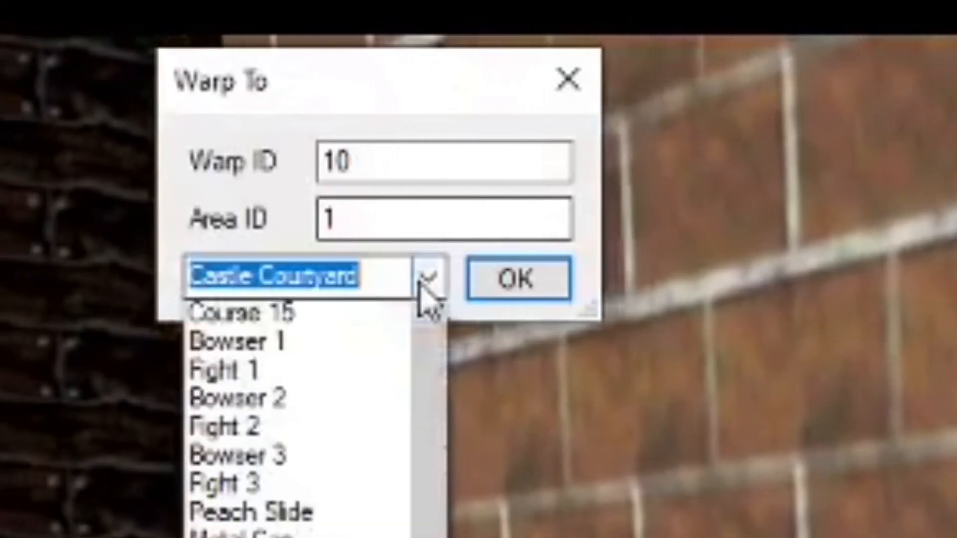
{"action": "left_click", "coordinate": [244, 313]}
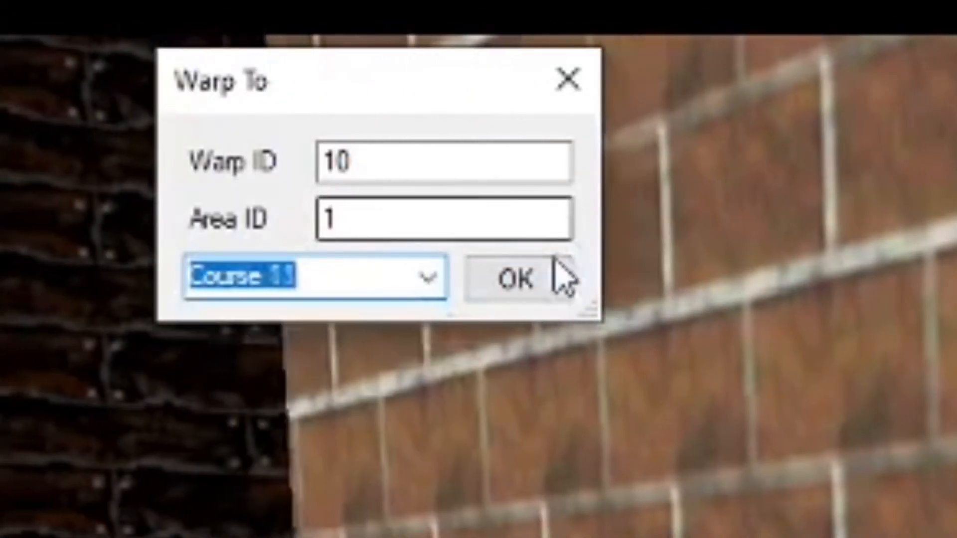
{"action": "left_click", "coordinate": [513, 279]}
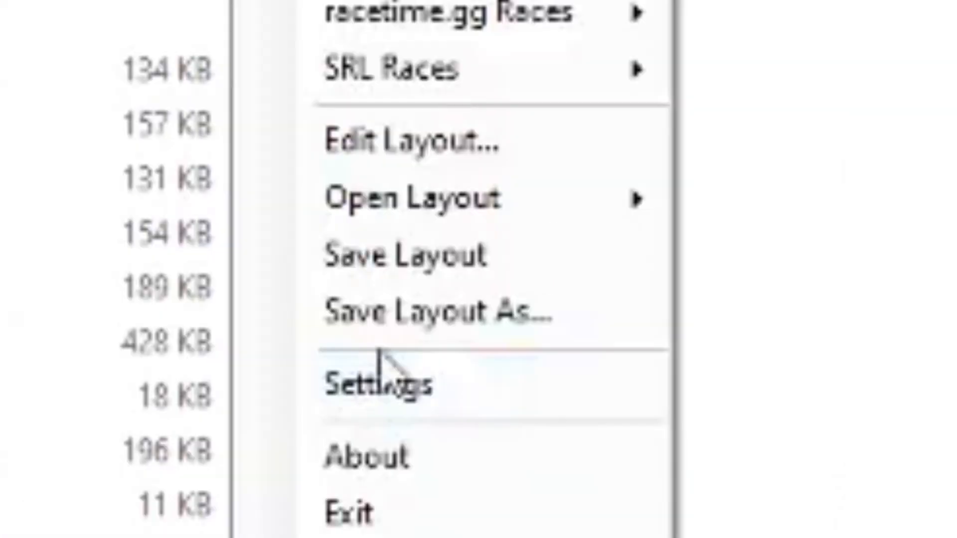
Step: Open LiveSplit Settings to view the start/split, reset, undo, skip and pause hotkeys
{"action": "left_click", "coordinate": [377, 383]}
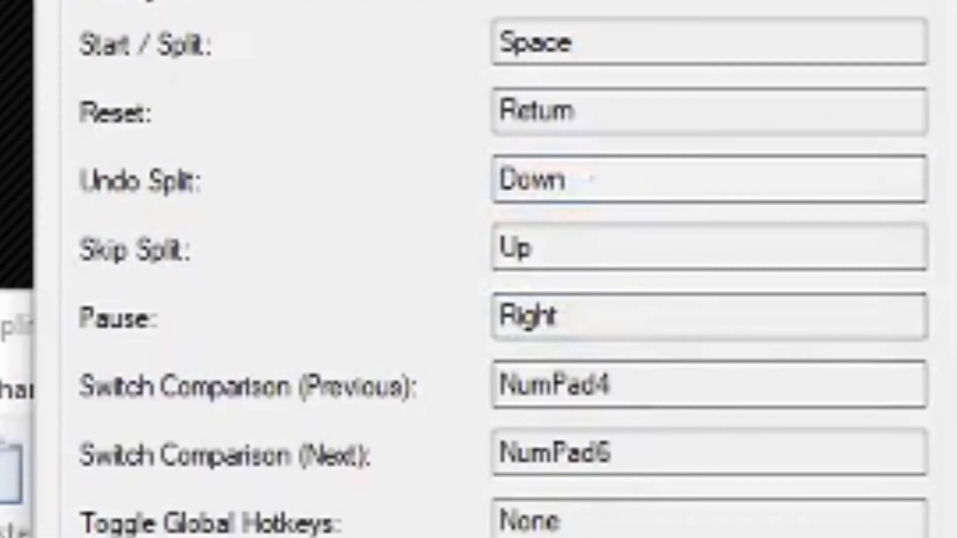